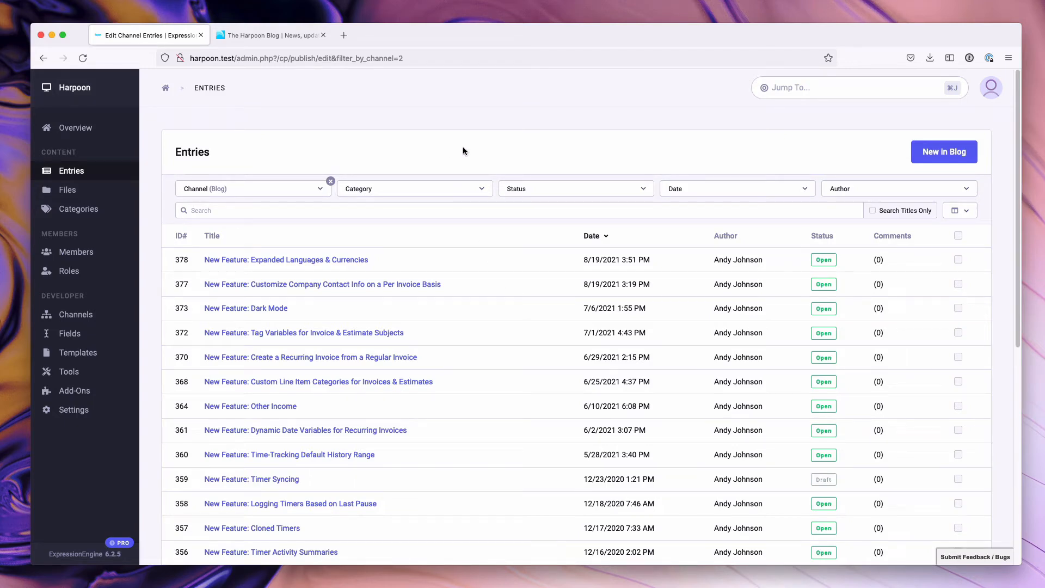
{"action": "mouse_move", "coordinate": [468, 139]}
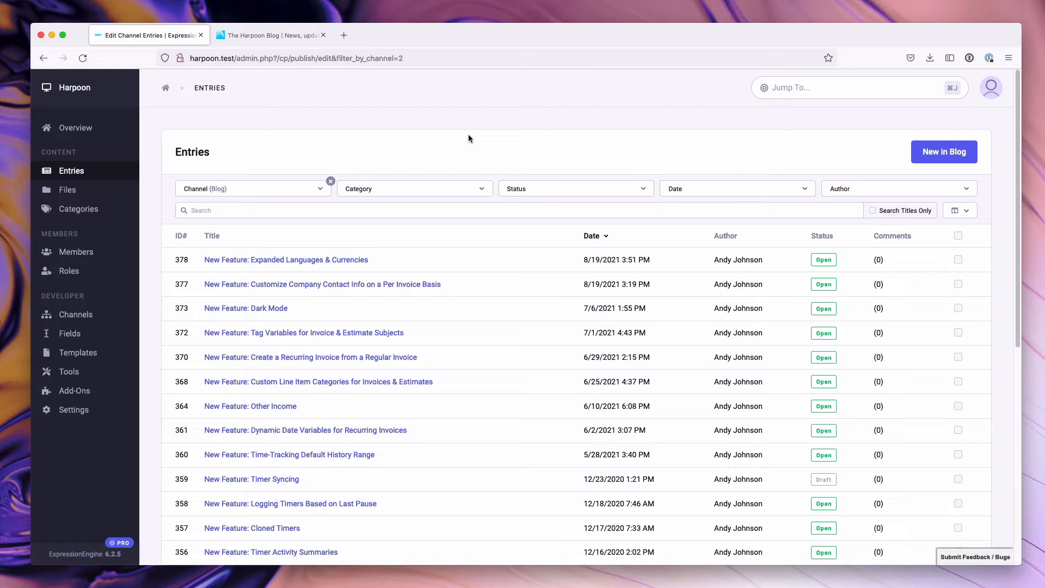
{"action": "mouse_move", "coordinate": [414, 284]}
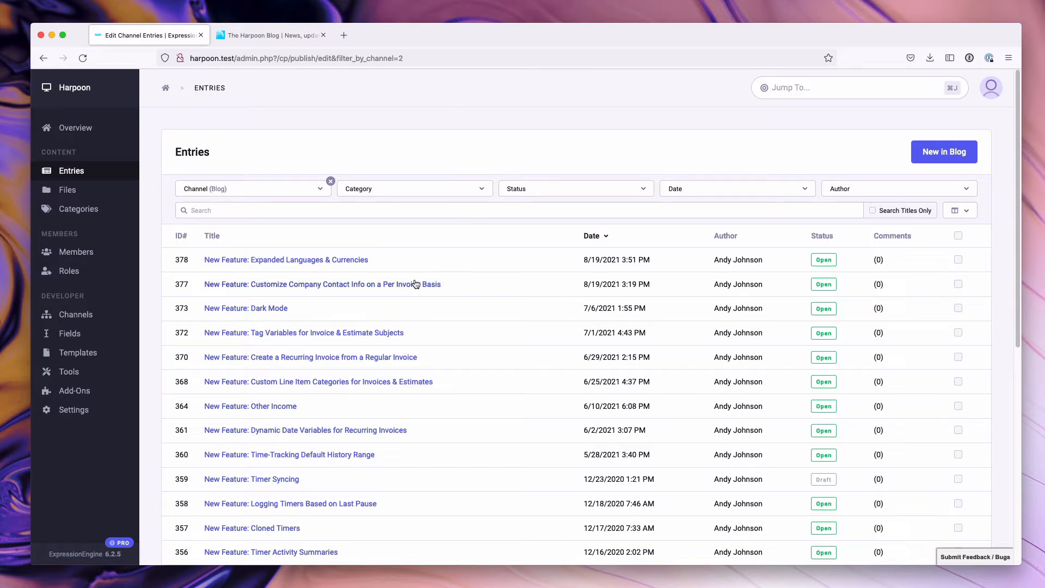
Step: Open the 'Customize Company Contact Info on a Per Invoice Basis' entry for editing
{"action": "left_click", "coordinate": [322, 284]}
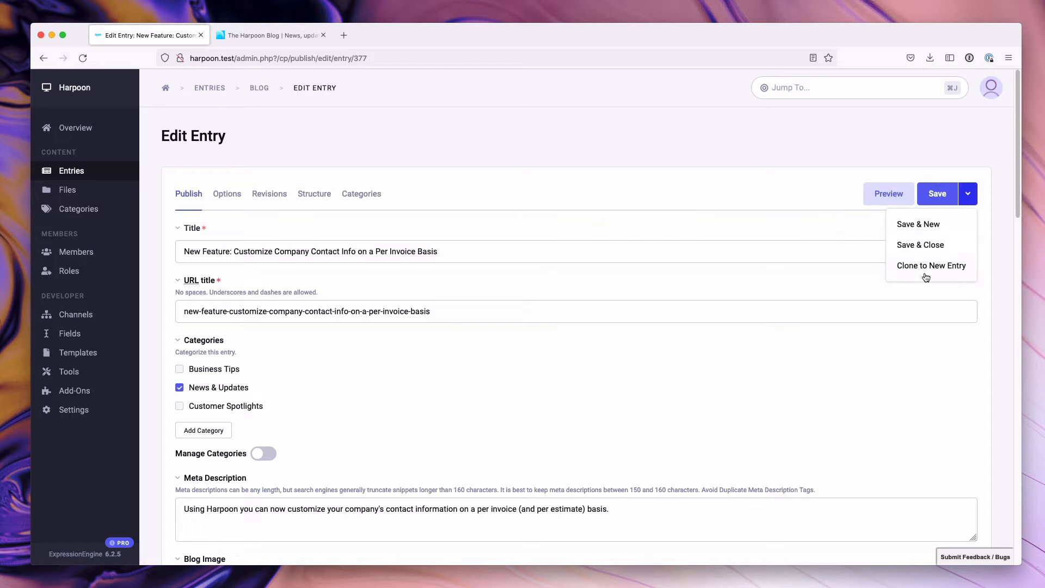
Step: Clone the entry into a new closed copy titled 'Copy of New Feature: Customize Company Contact Info…'
{"action": "left_click", "coordinate": [931, 266]}
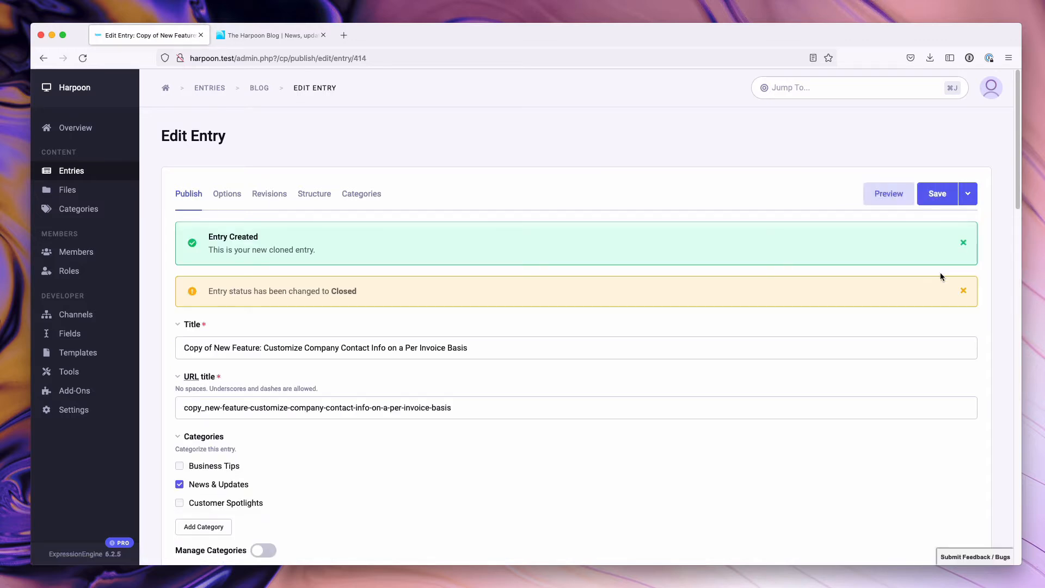
{"action": "mouse_move", "coordinate": [221, 229]}
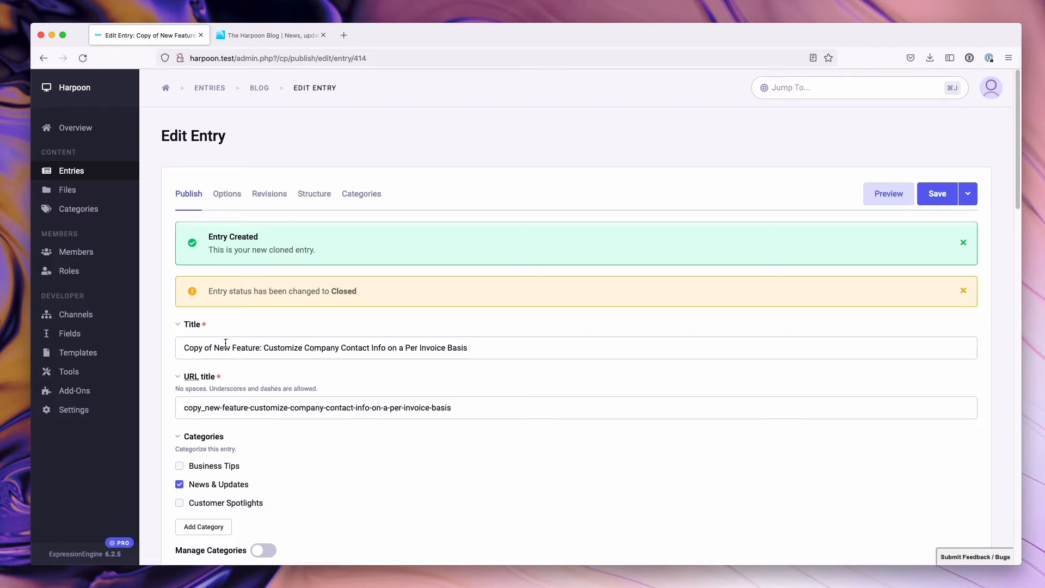
Step: Set the copy's status to Open under author Tom Jaeger, save, and view the live blog
{"action": "left_click", "coordinate": [226, 193]}
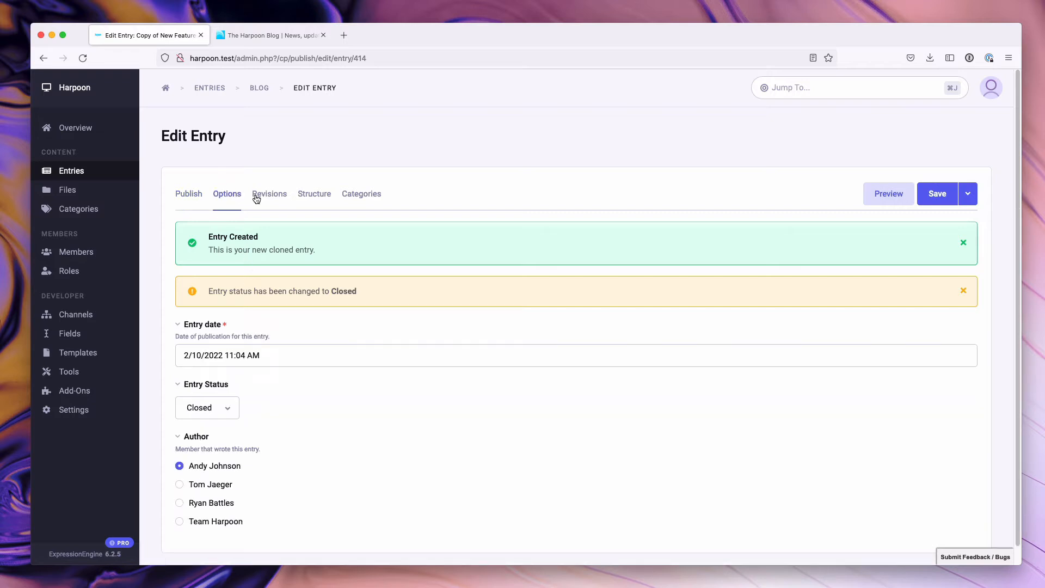
{"action": "left_click", "coordinate": [207, 407]}
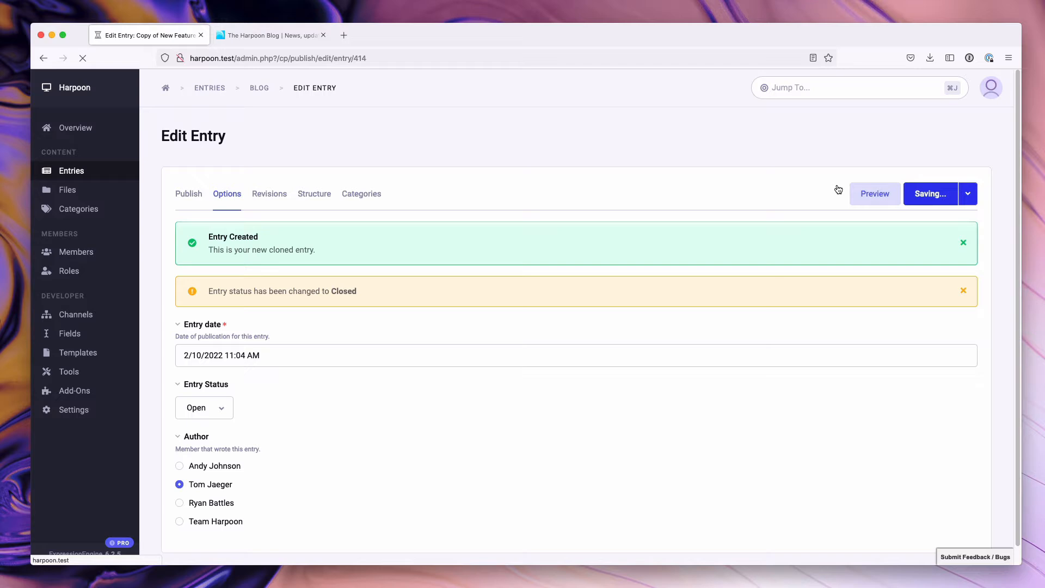
{"action": "left_click", "coordinate": [270, 35]}
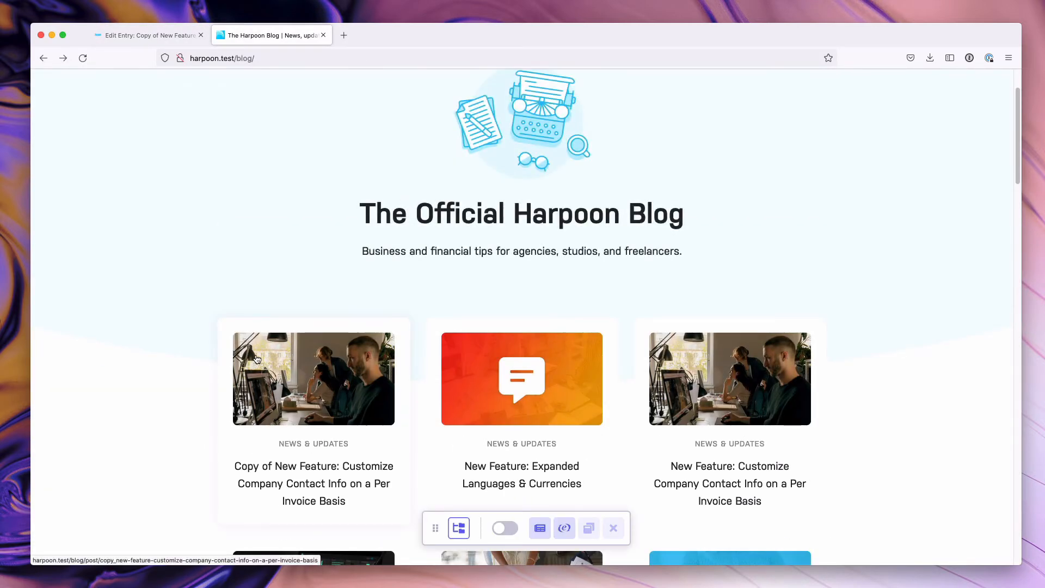
Step: Open the copied post live, enable front-end editing, start editing its title in place, then cancel
{"action": "left_click", "coordinate": [313, 377]}
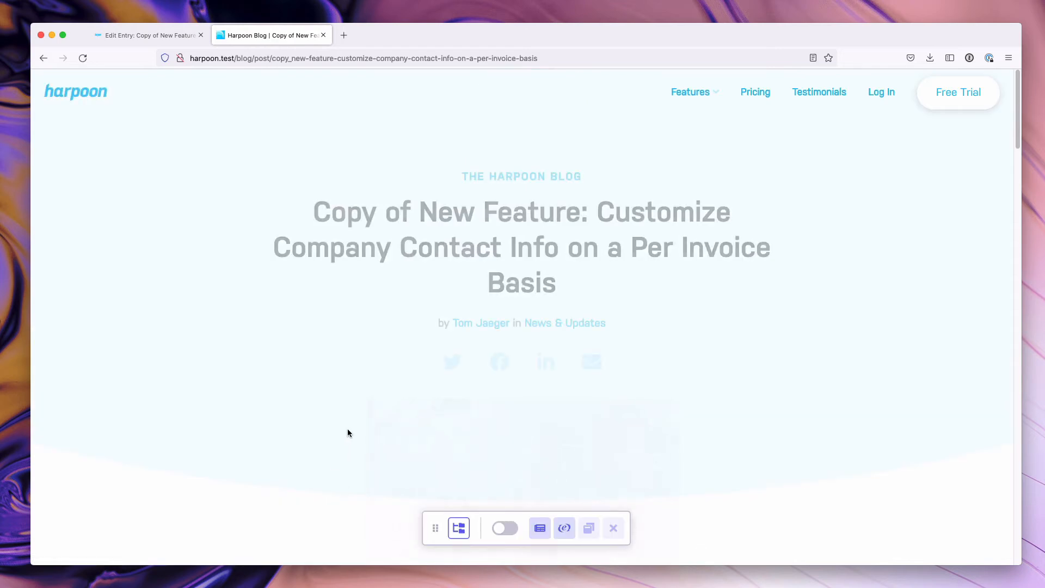
{"action": "left_click", "coordinate": [504, 528]}
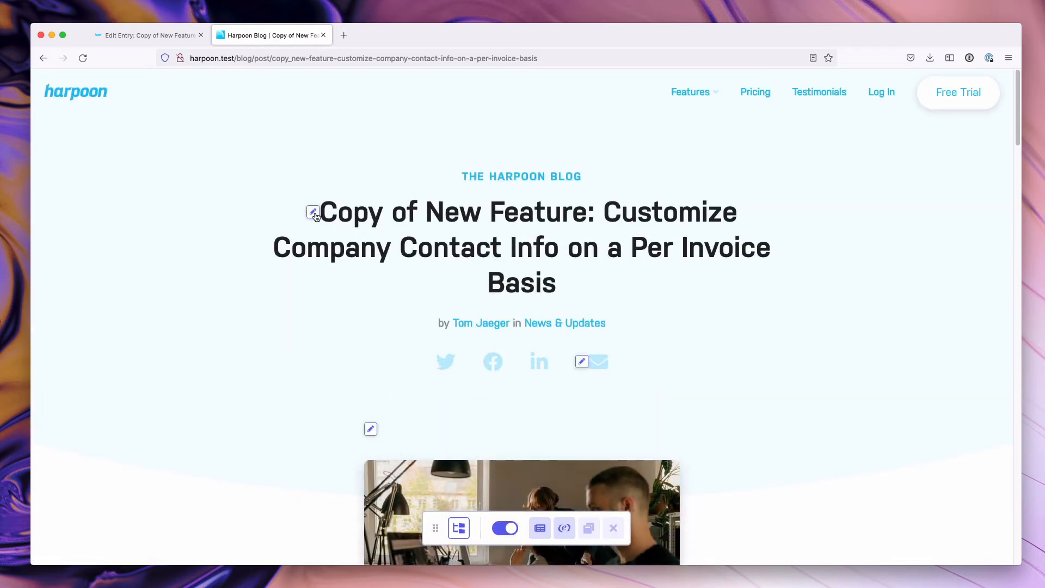
{"action": "left_click", "coordinate": [313, 211]}
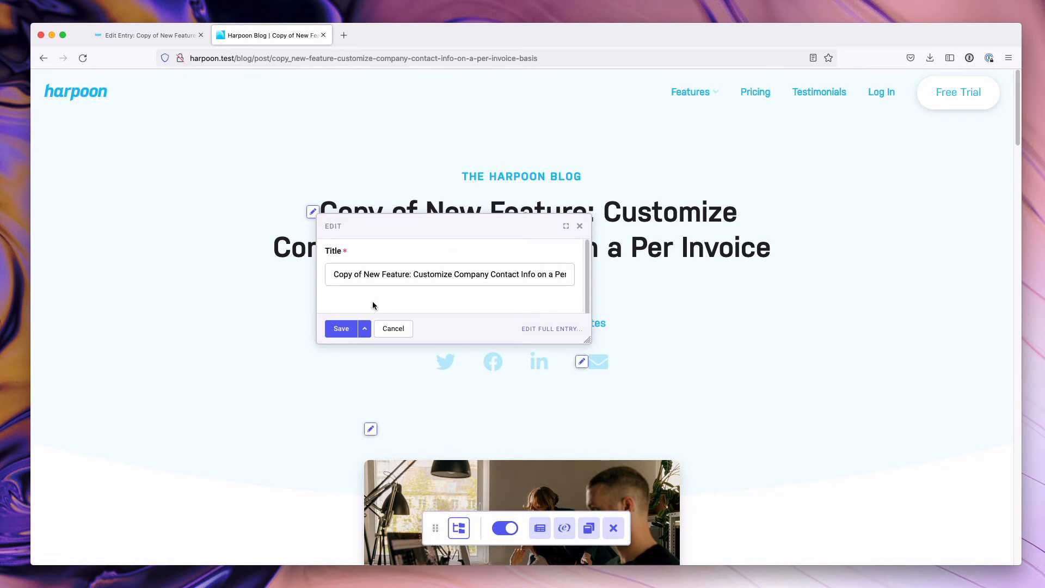
{"action": "left_click", "coordinate": [341, 328]}
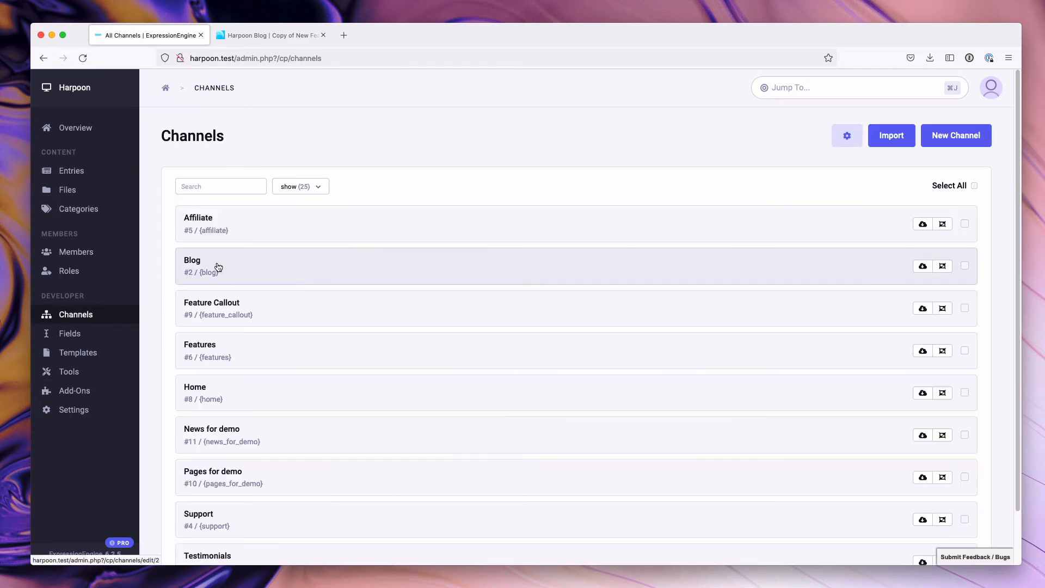
Step: In the Blog channel's Publishing settings, switch off 'Enable entry cloning?'
{"action": "left_click", "coordinate": [192, 260]}
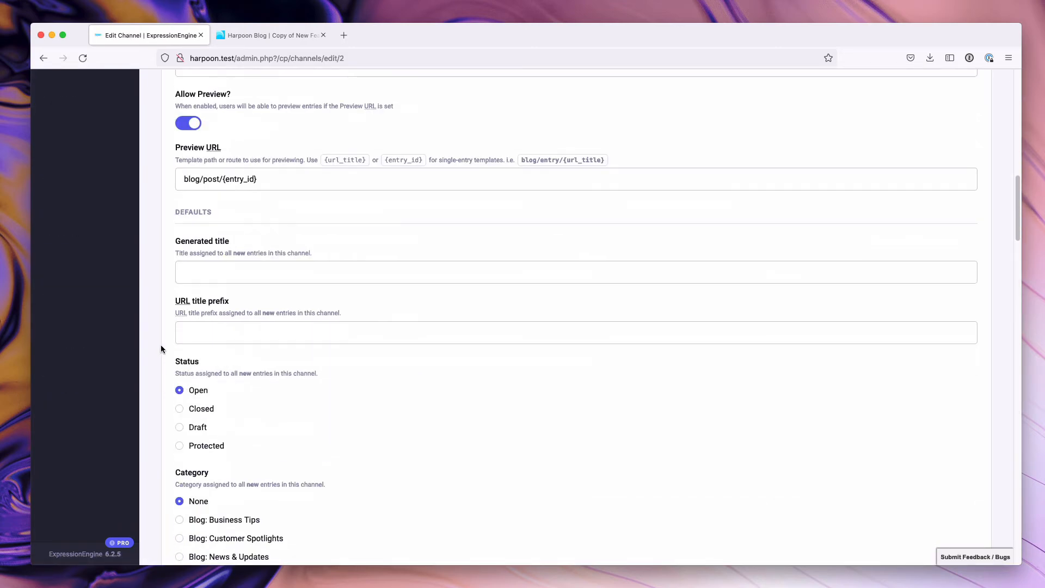
{"action": "scroll", "scroll_direction": "down", "scroll_amount": 3}
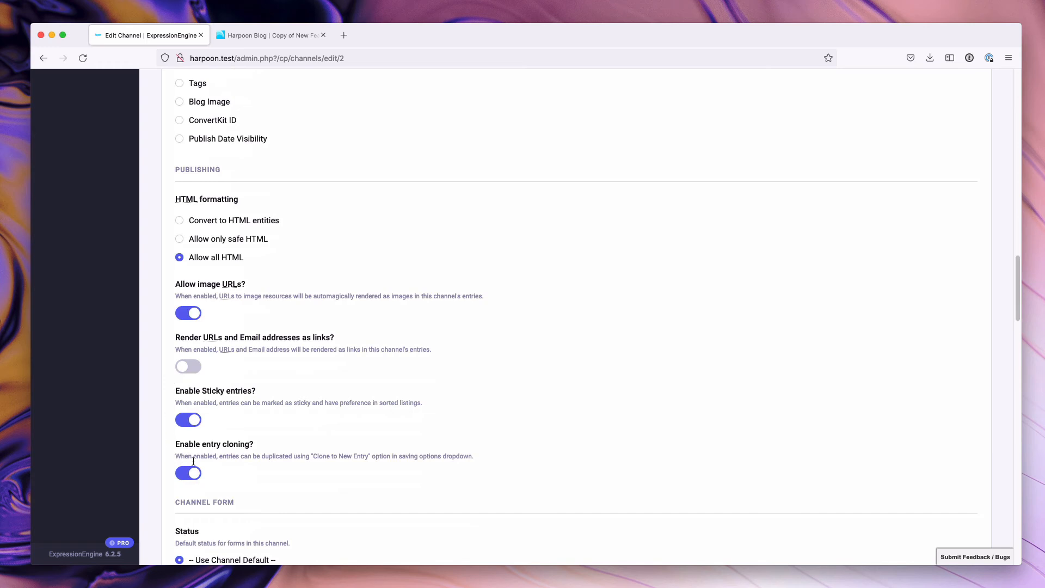
{"action": "left_click", "coordinate": [188, 473]}
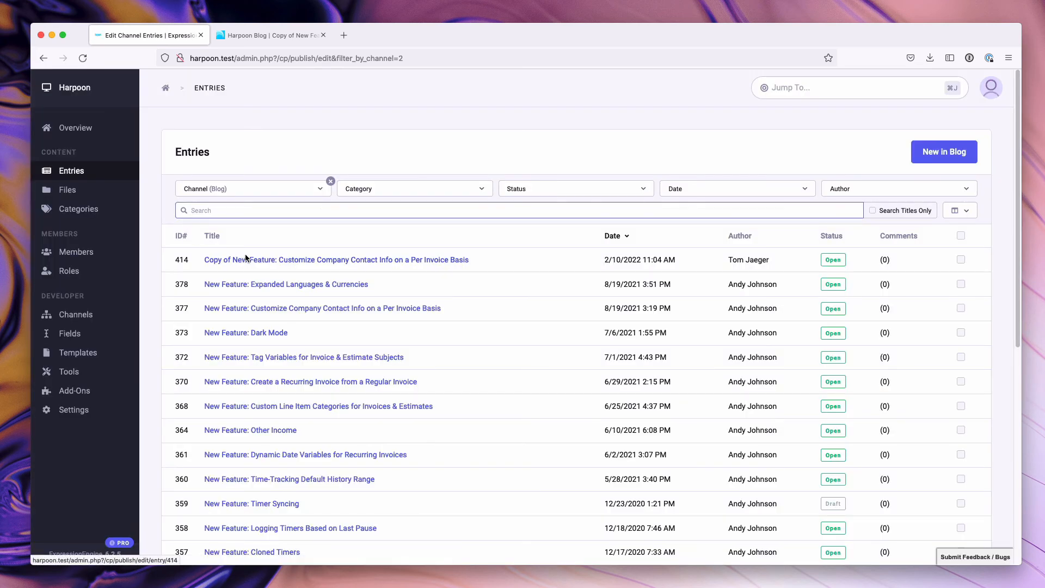
Step: Open the copied entry and show its save options, now only Save & New and Save & Close
{"action": "left_click", "coordinate": [337, 259]}
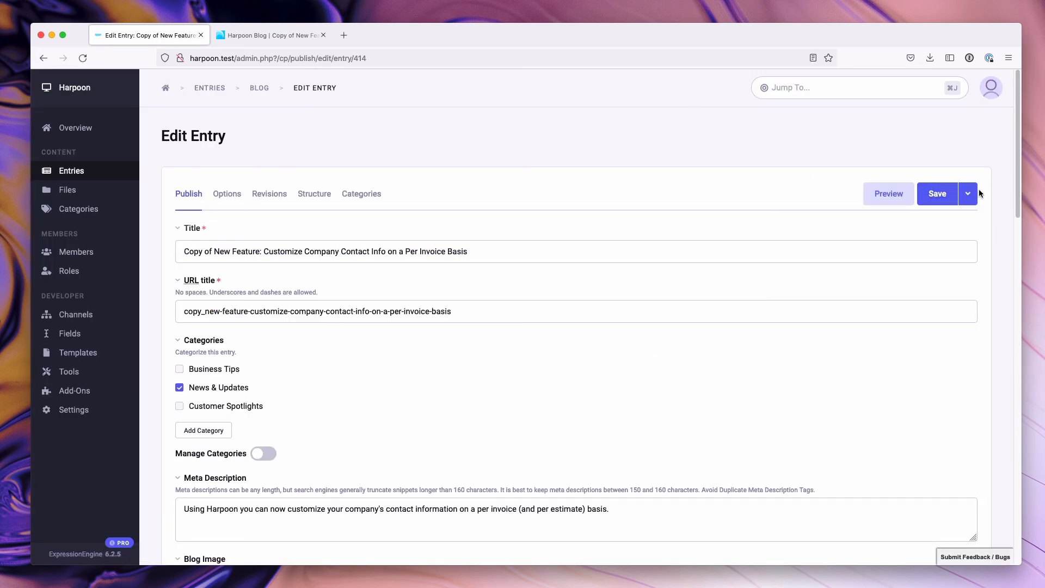
{"action": "left_click", "coordinate": [966, 194]}
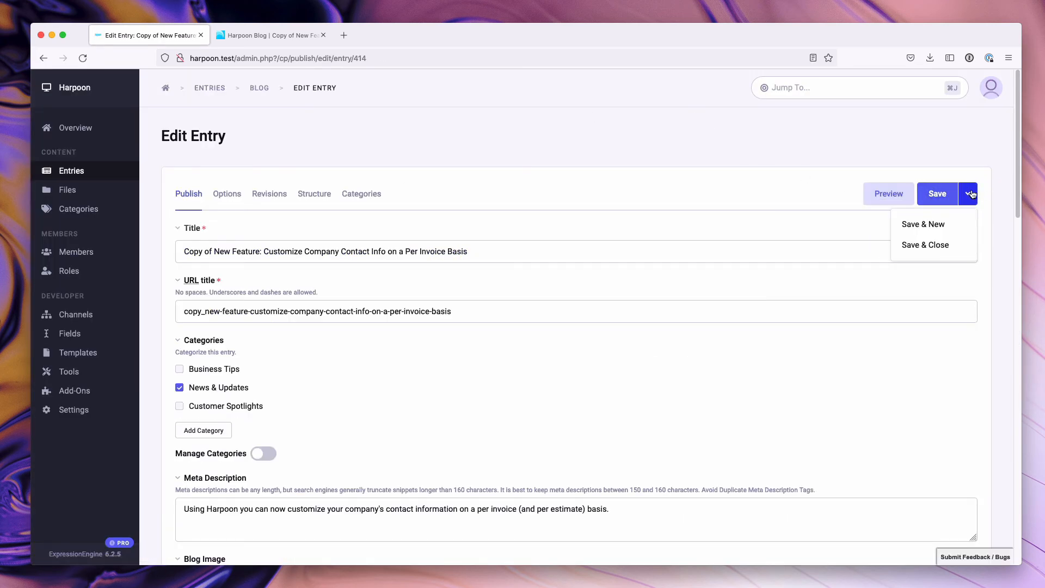